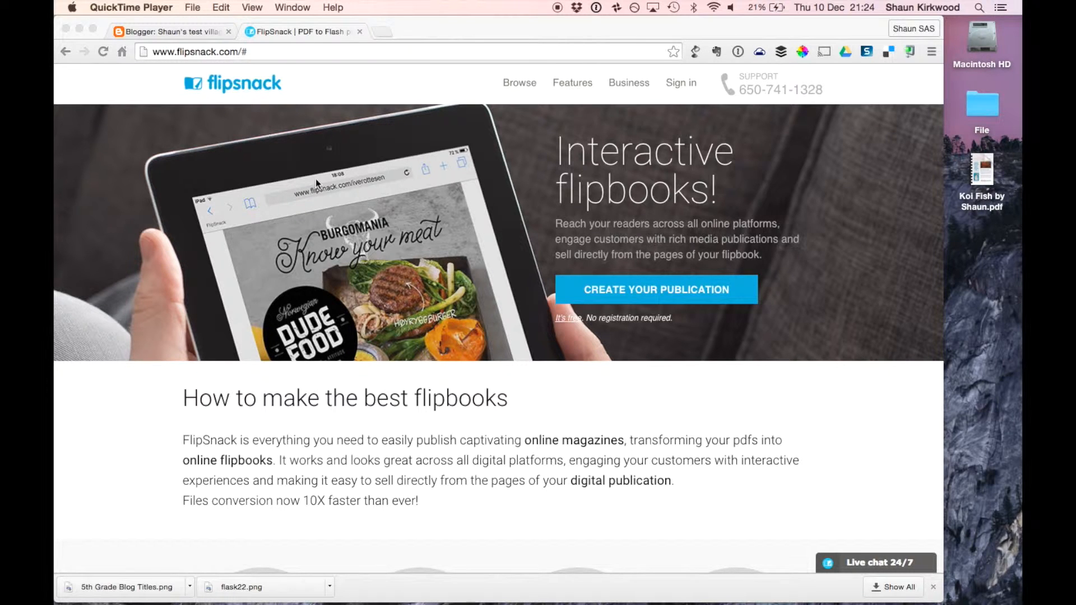
pyautogui.moveTo(684, 88)
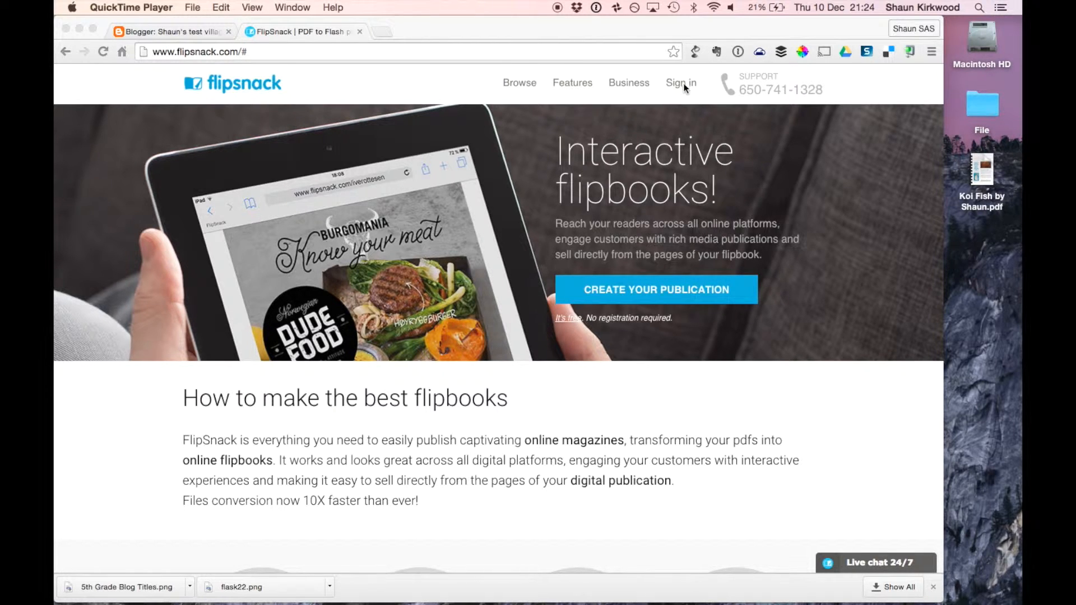
# Step: Sign in to Flipsnack using the Google account option, landing on My collections
pyautogui.click(680, 83)
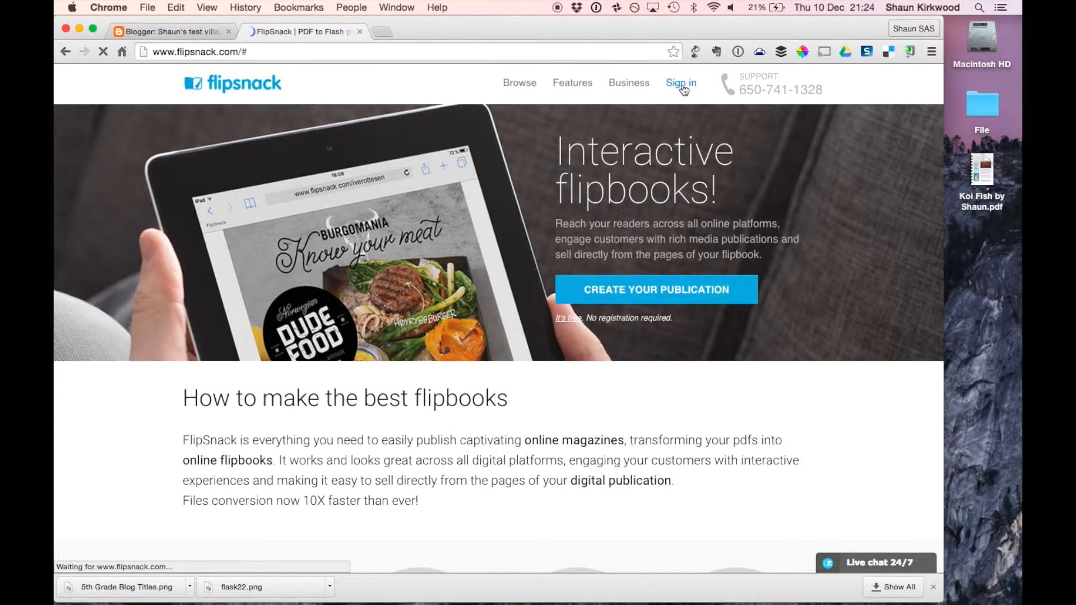
pyautogui.click(681, 82)
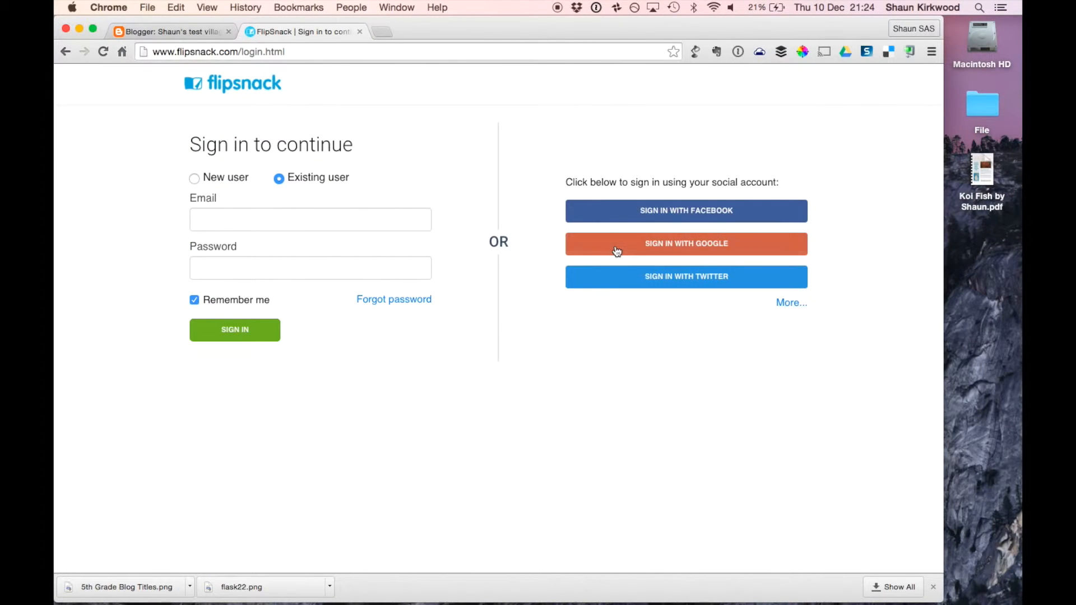
pyautogui.click(686, 243)
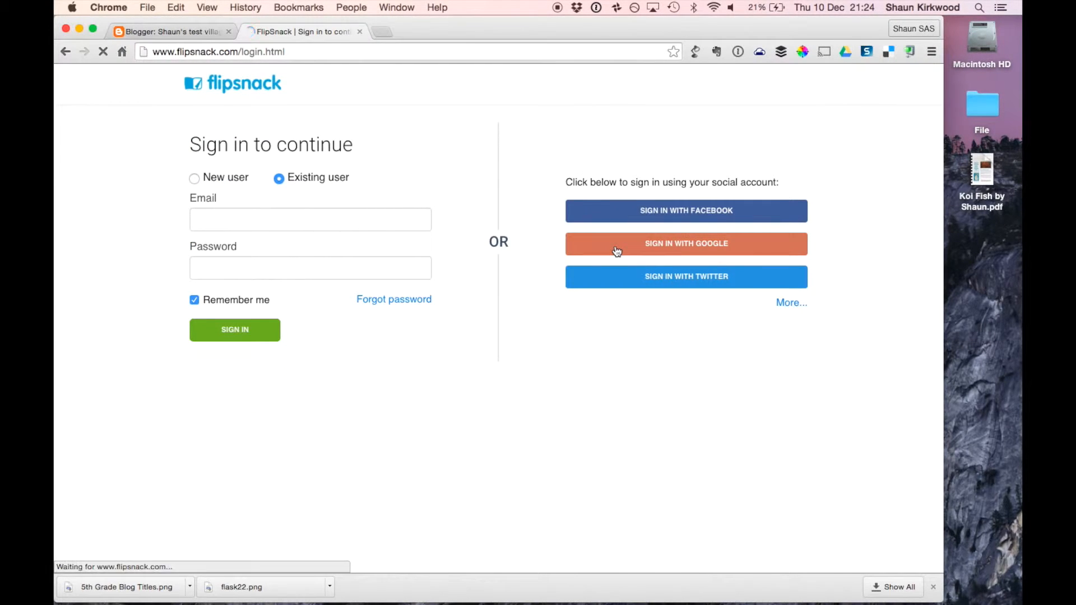
pyautogui.click(686, 243)
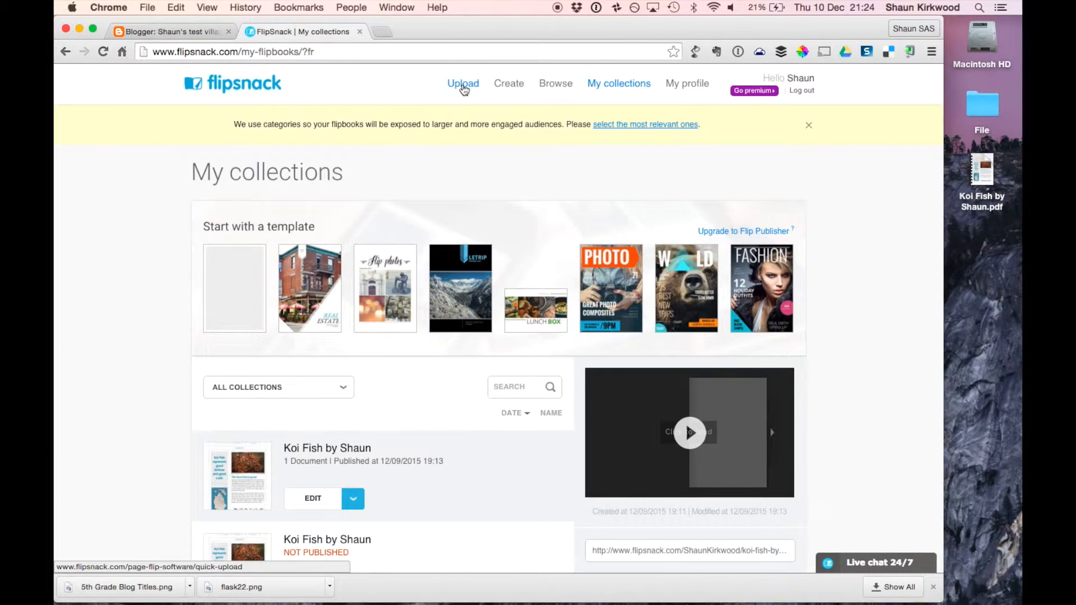
# Step: Start an upload and drop Koi Fish by Shaun.pdf from the desktop into the drop zone
pyautogui.click(463, 83)
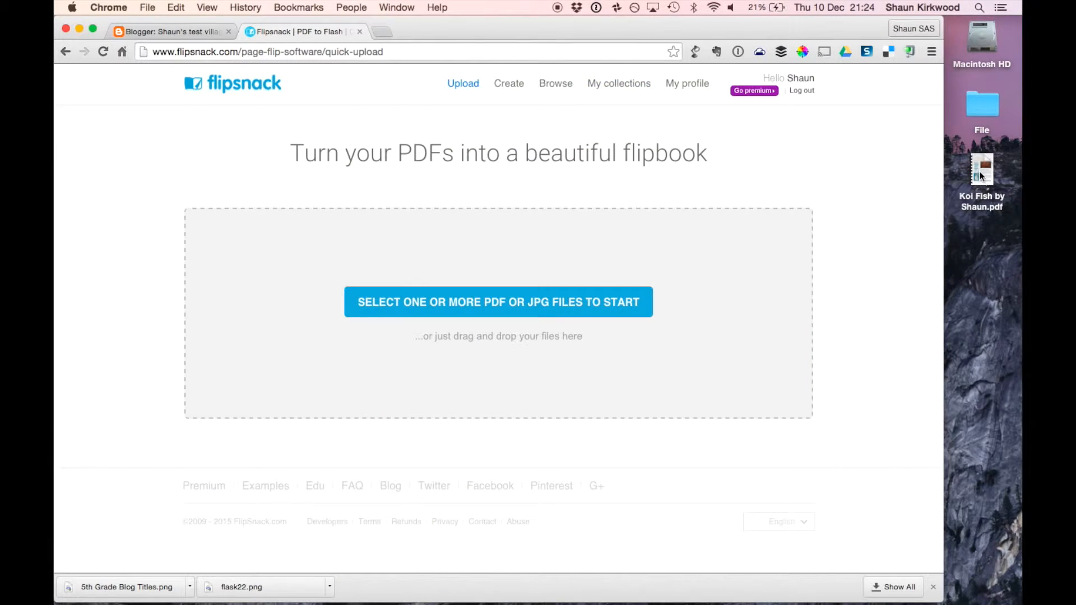
pyautogui.moveTo(982, 170); pyautogui.dragTo(724, 282)
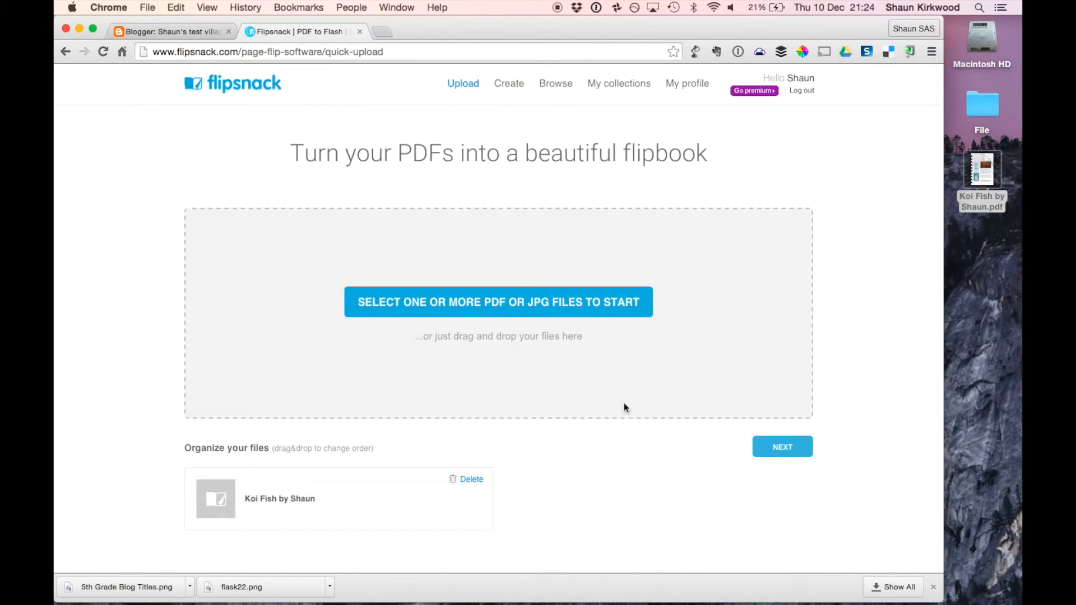
# Step: Continue to details, keep title and description, choose Education, and save as Public
pyautogui.click(782, 447)
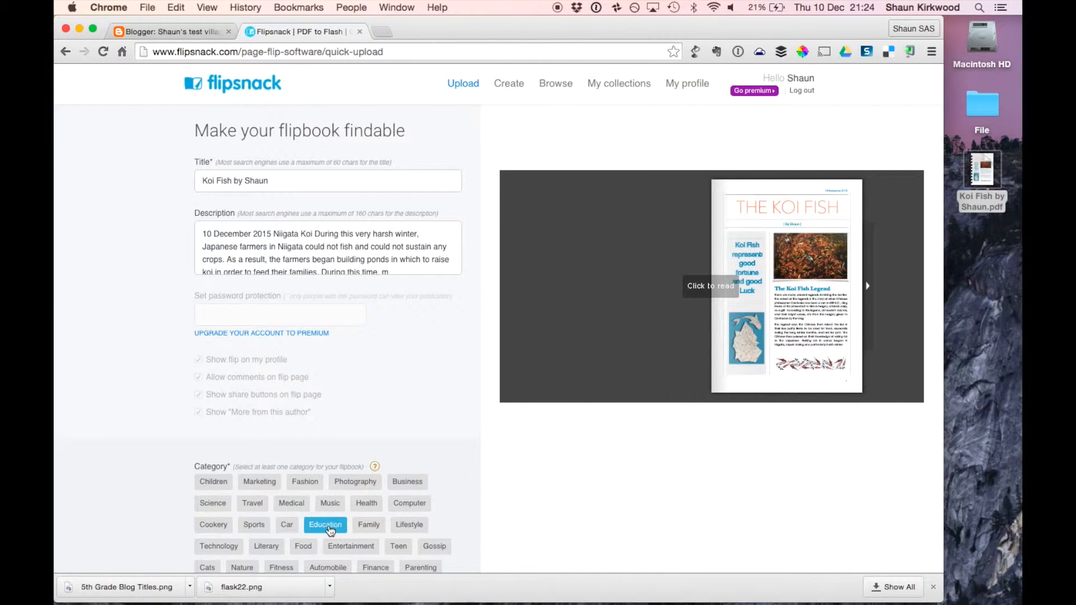
pyautogui.scroll(-3)
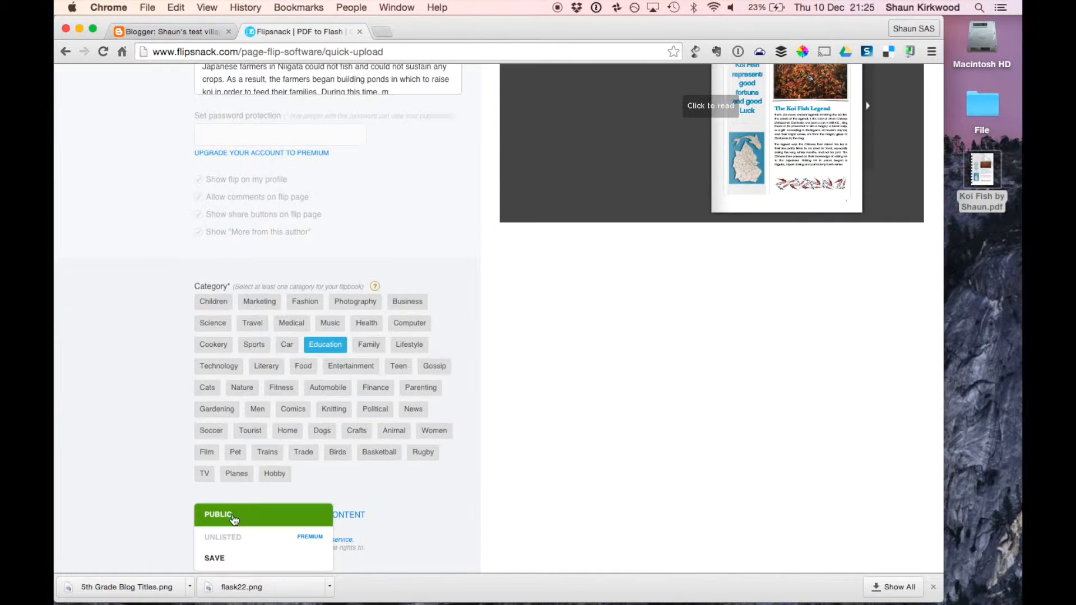
pyautogui.click(217, 514)
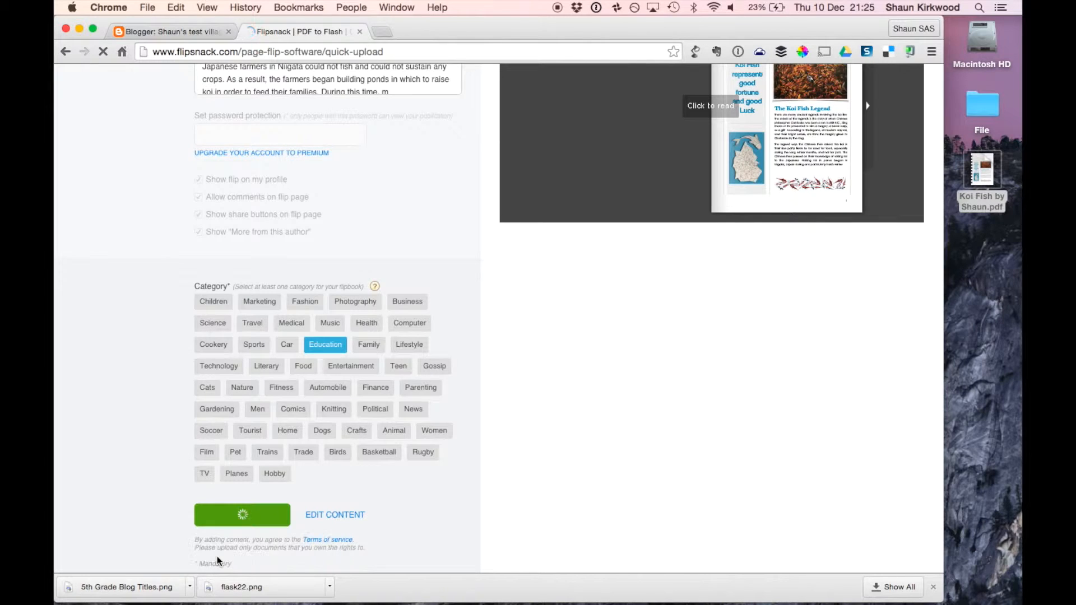
pyautogui.click(242, 514)
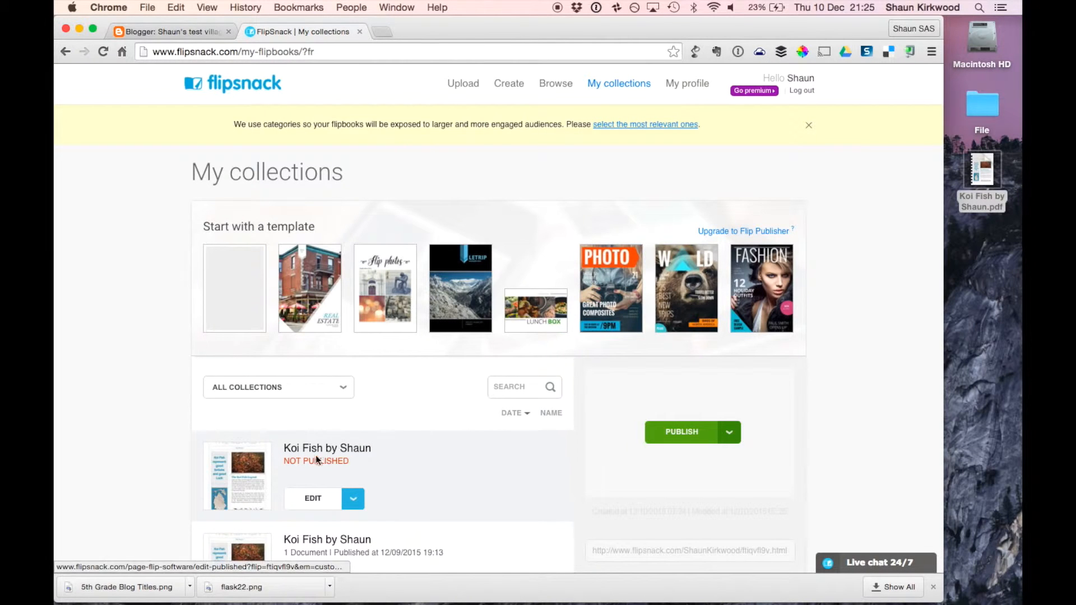
# Step: Publish the Koi Fish by Shaun flipbook and request its embed code
pyautogui.click(729, 432)
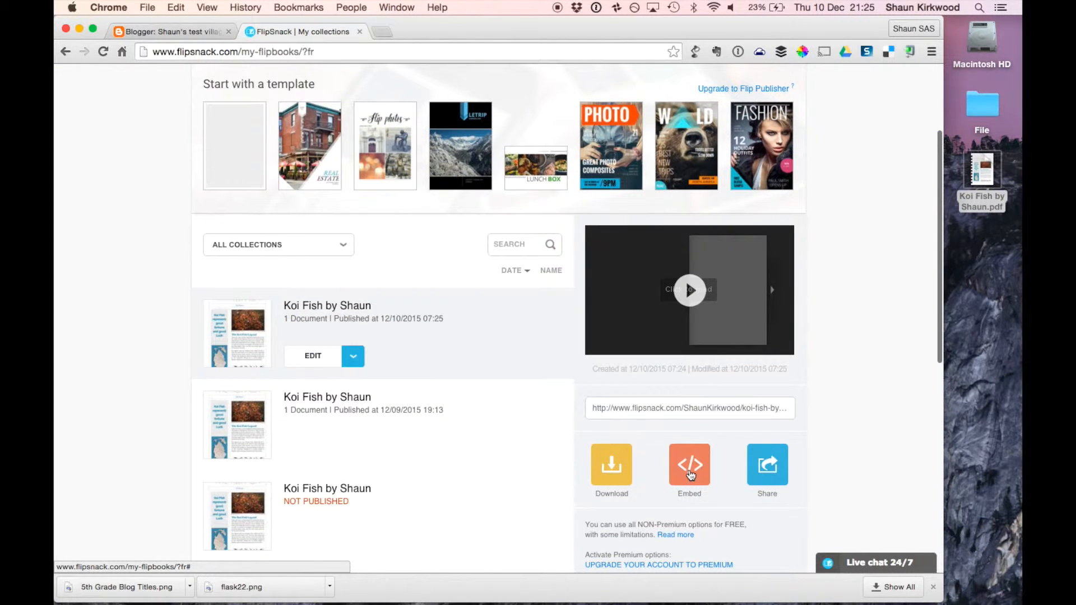
pyautogui.click(690, 467)
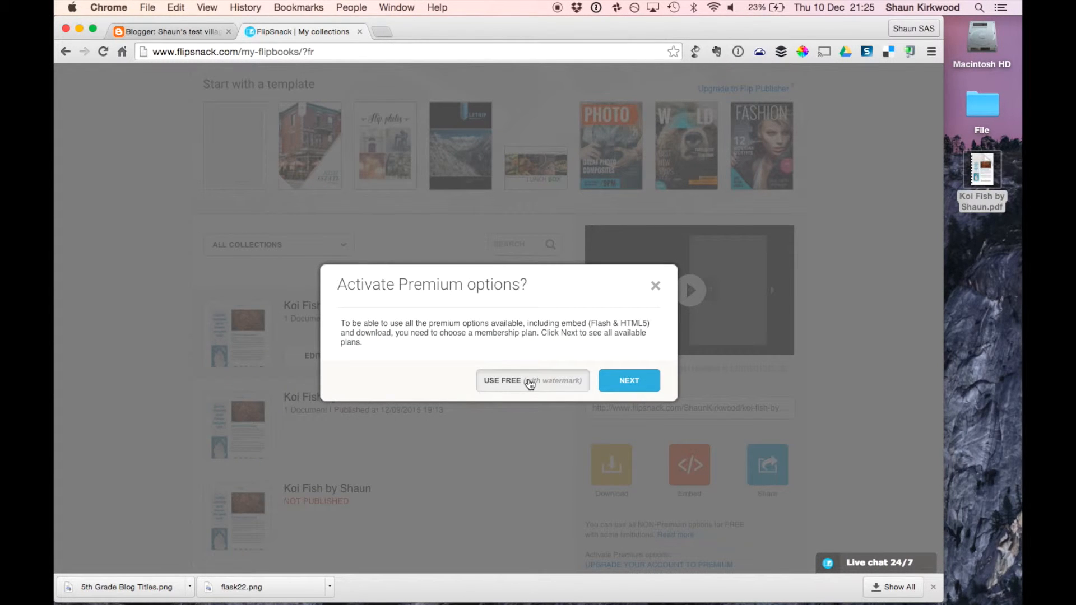
# Step: Accept the free watermarked option and copy the iframe embed code
pyautogui.click(502, 380)
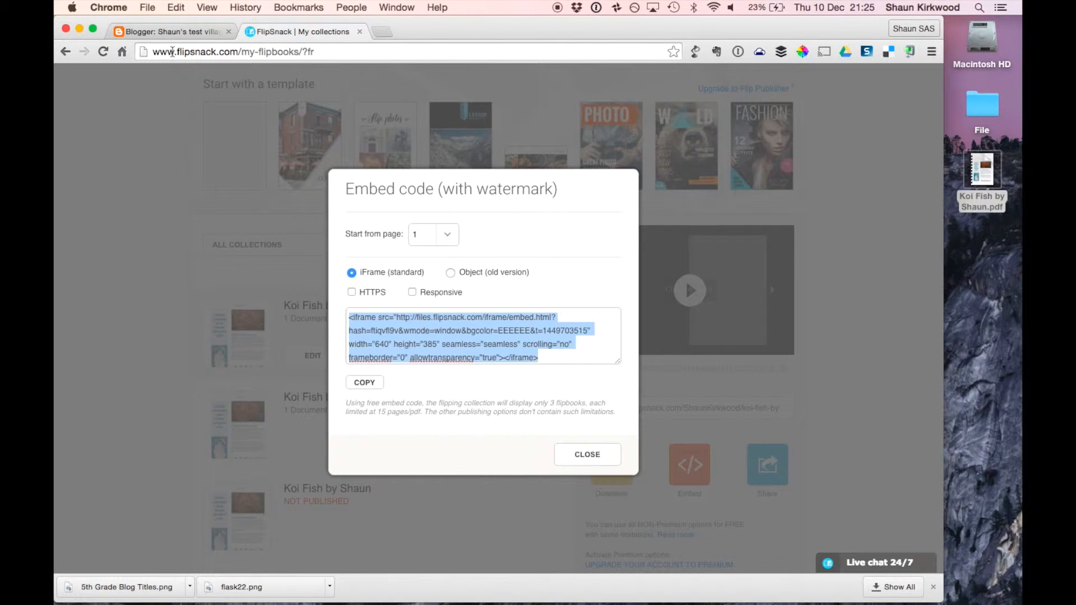
pyautogui.click(168, 31)
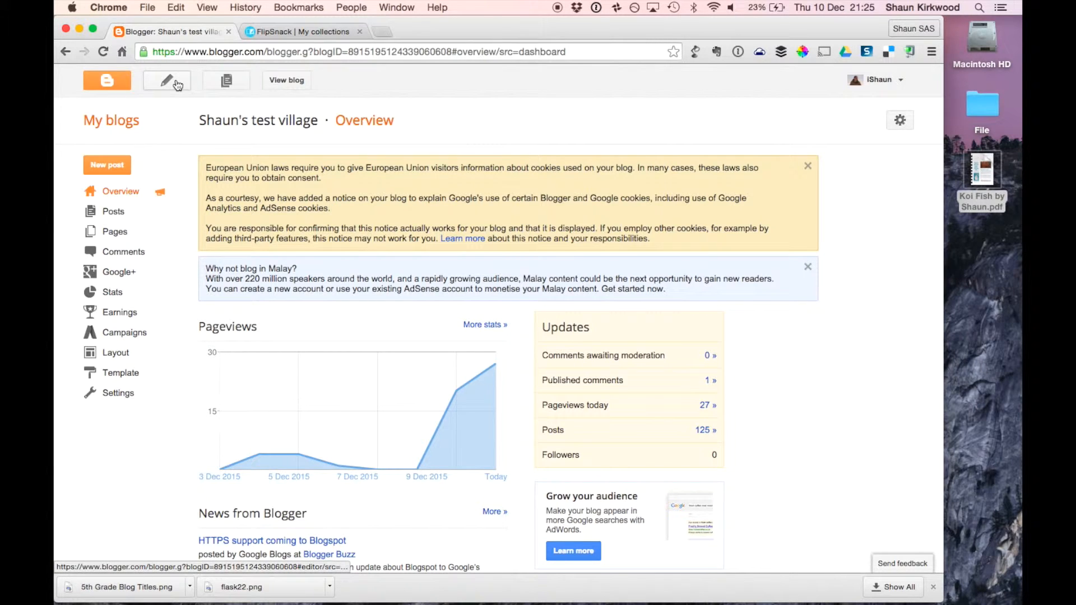
# Step: Create a new post, paste the iframe in HTML view below the text, and publish it
pyautogui.click(166, 80)
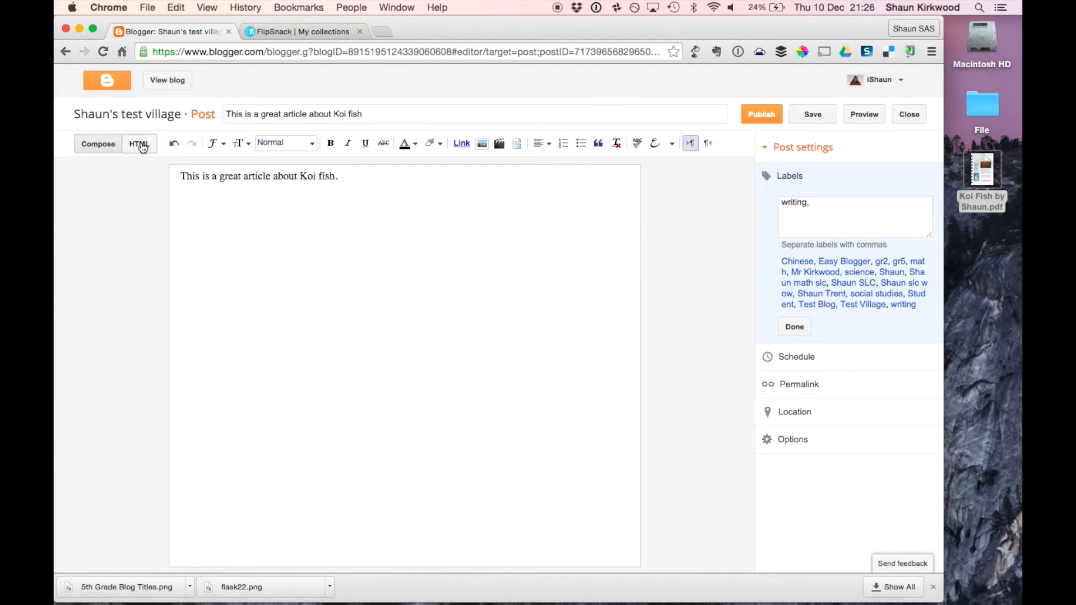
pyautogui.click(139, 143)
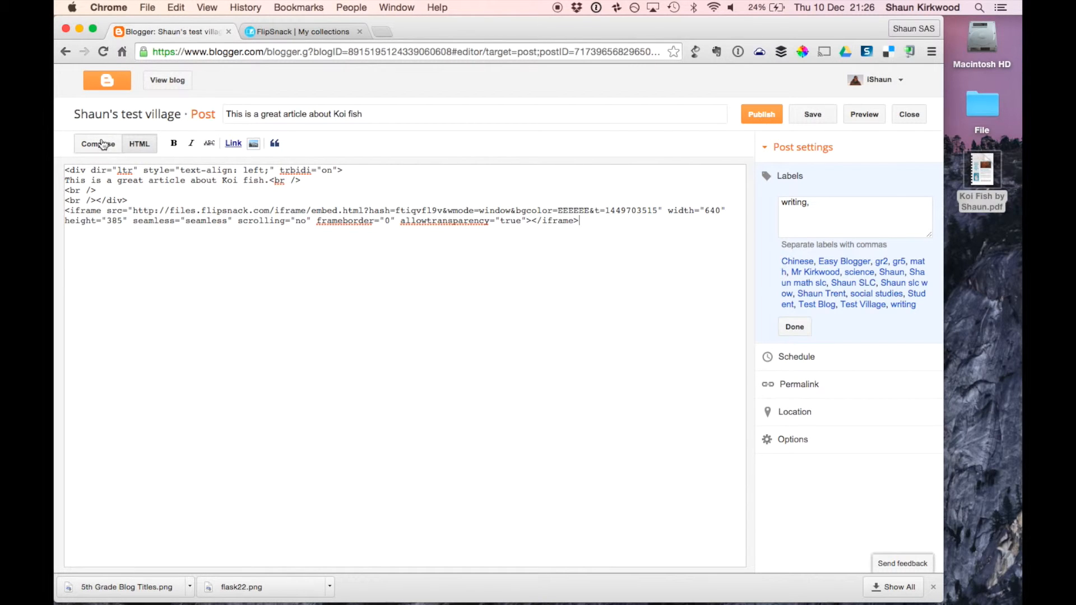
pyautogui.click(98, 143)
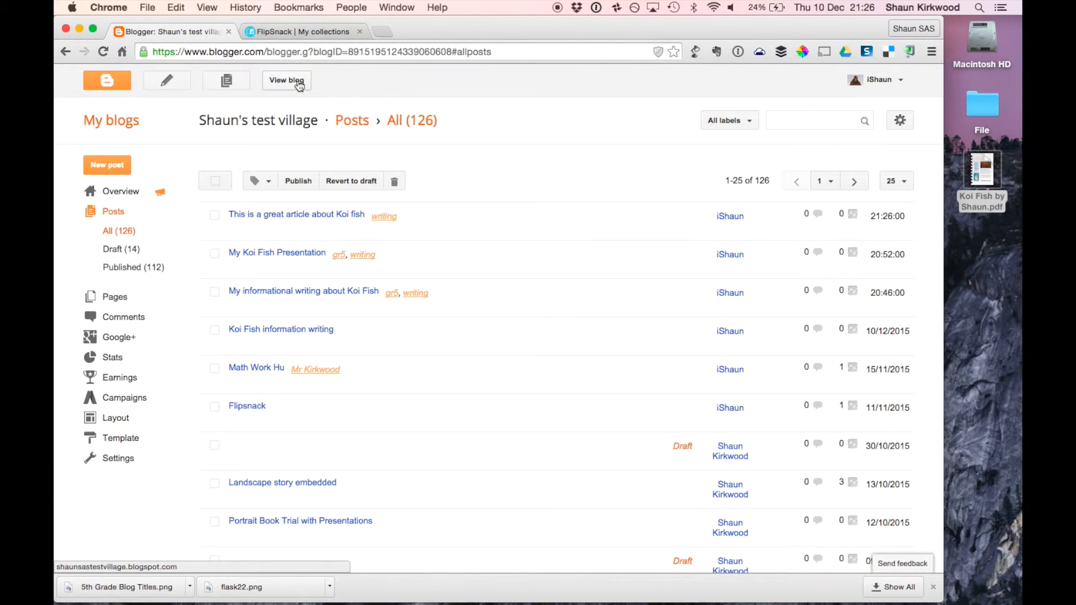
# Step: View the live blog and launch the embedded Koi Fish flipbook via 'Click to read'
pyautogui.click(286, 80)
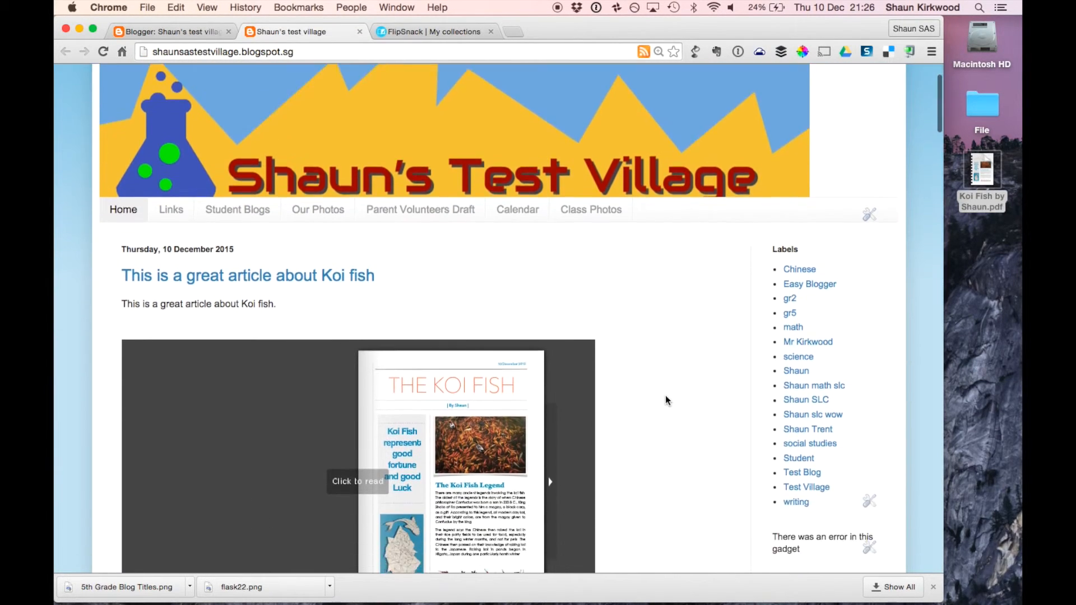
pyautogui.scroll(-3)
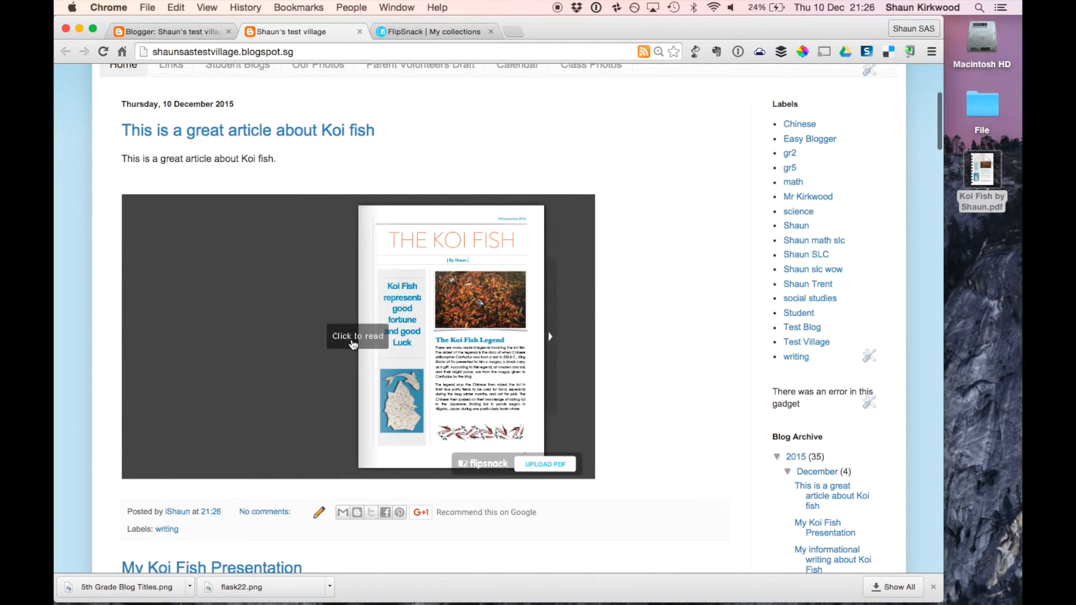
pyautogui.click(356, 337)
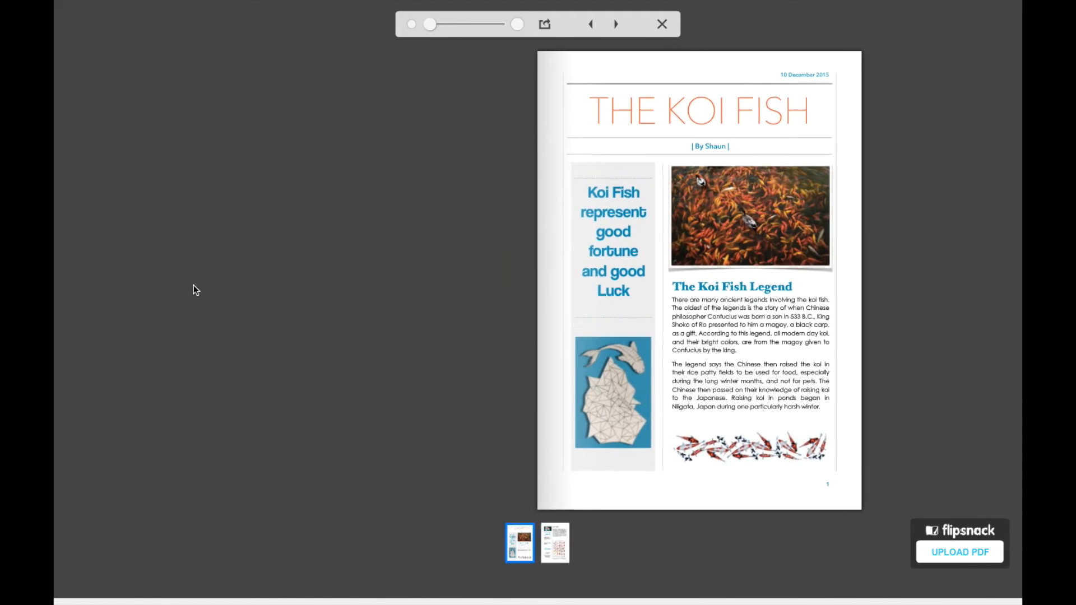
# Step: Close the full-screen reader and scroll through the published Koi fish post
pyautogui.click(661, 24)
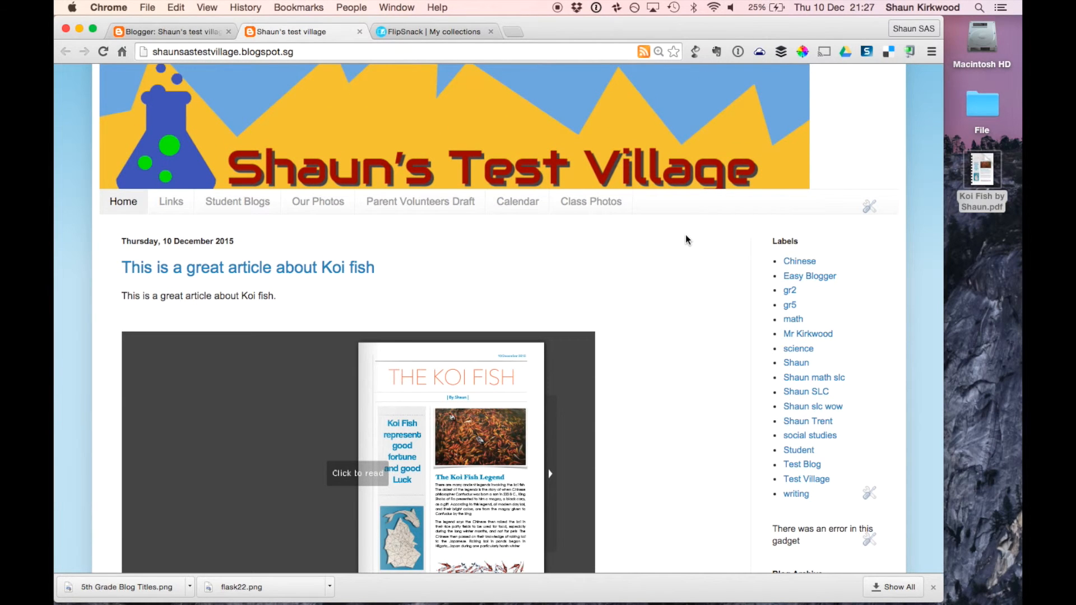
pyautogui.scroll(-3)
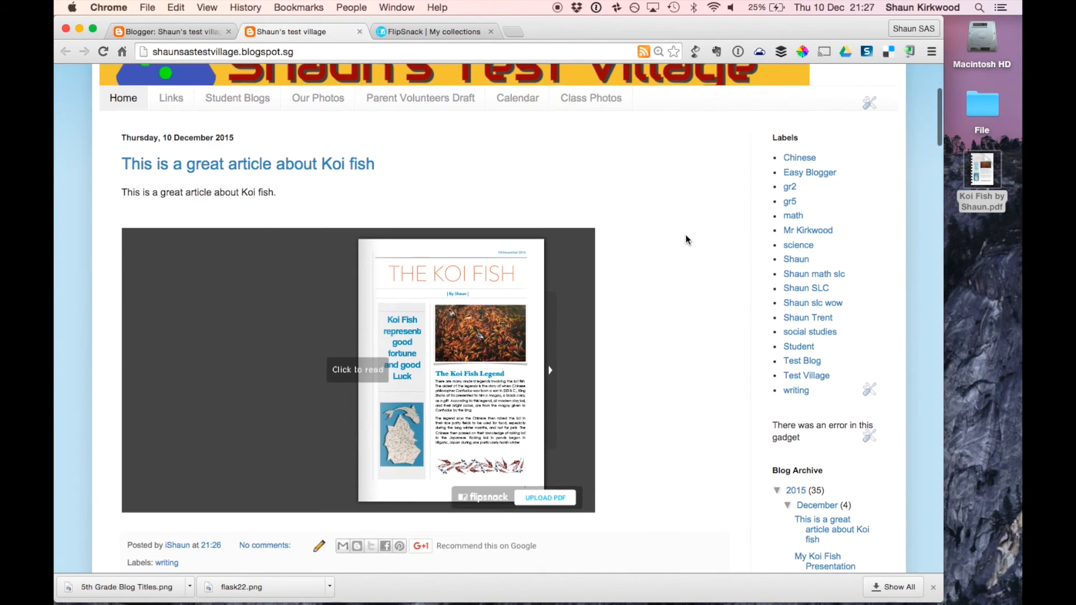
pyautogui.scroll(-3)
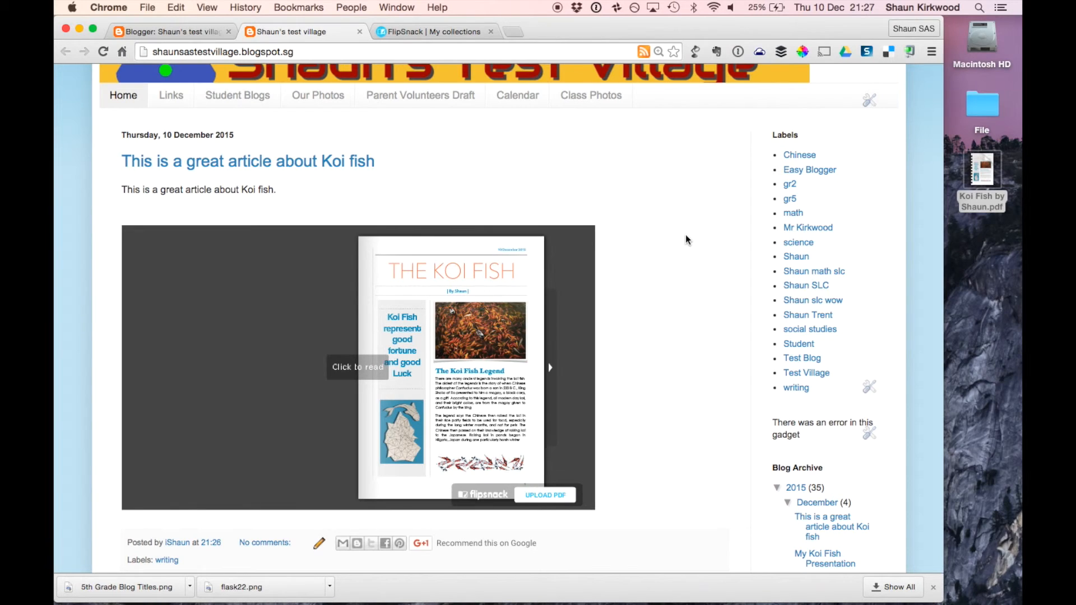